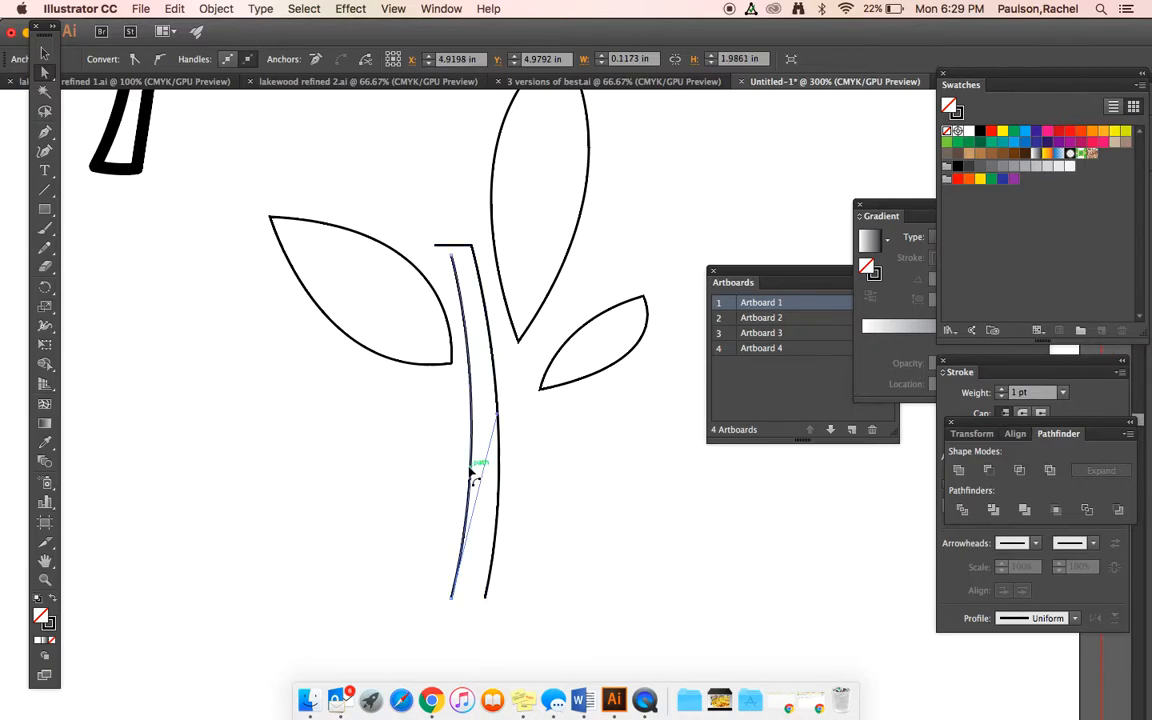
# Reshape the stem path's curve into a pointed leaf outline.
pyautogui.moveTo(475, 480); pyautogui.dragTo(500, 515)
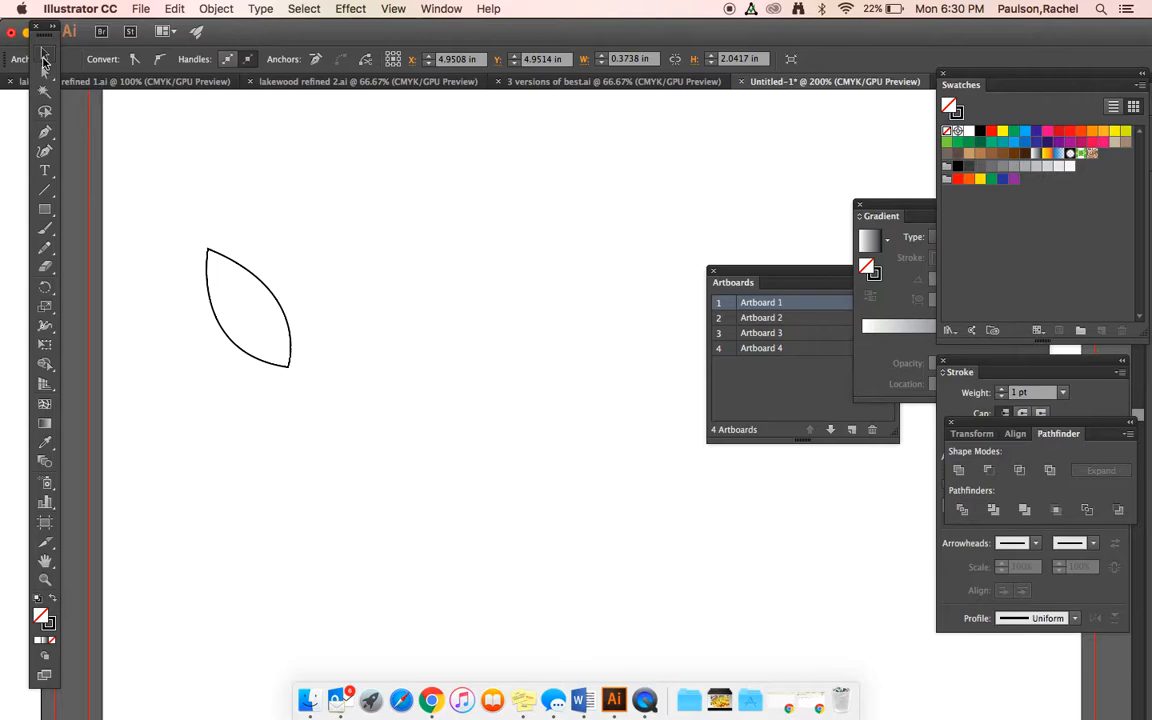
pyautogui.moveTo(47, 130)
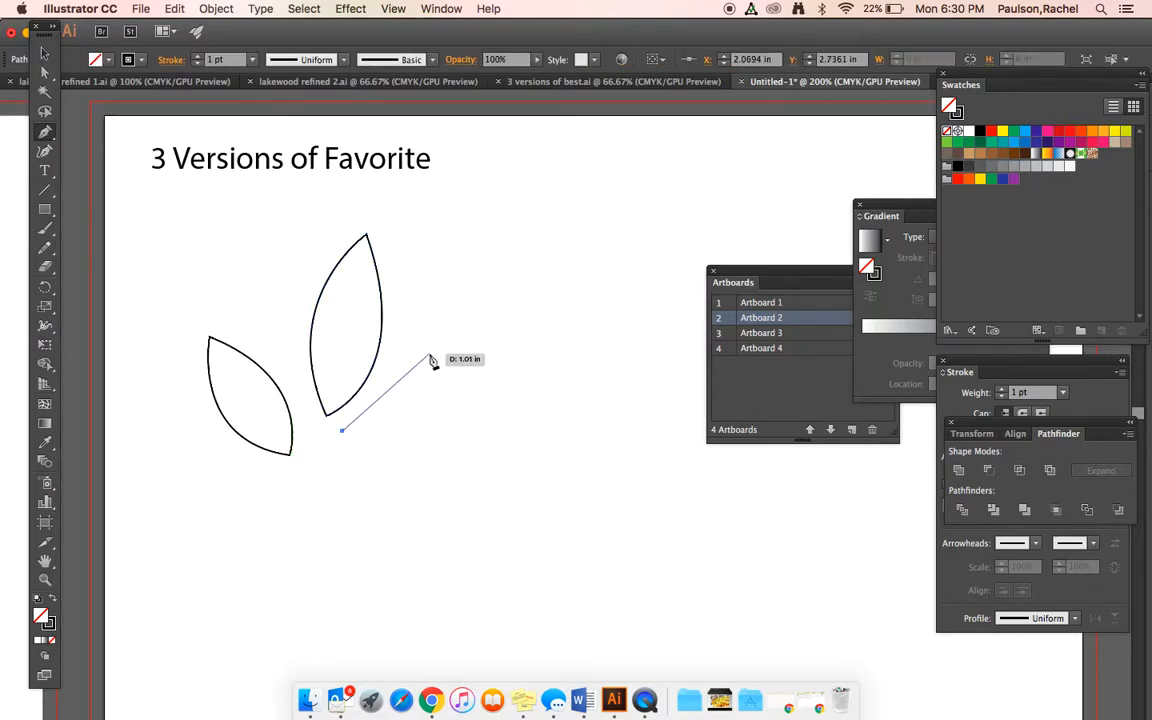
# Draw and adjust the curved edges of a third, smaller leaf with the Pen tool.
pyautogui.moveTo(343, 431); pyautogui.dragTo(463, 349)
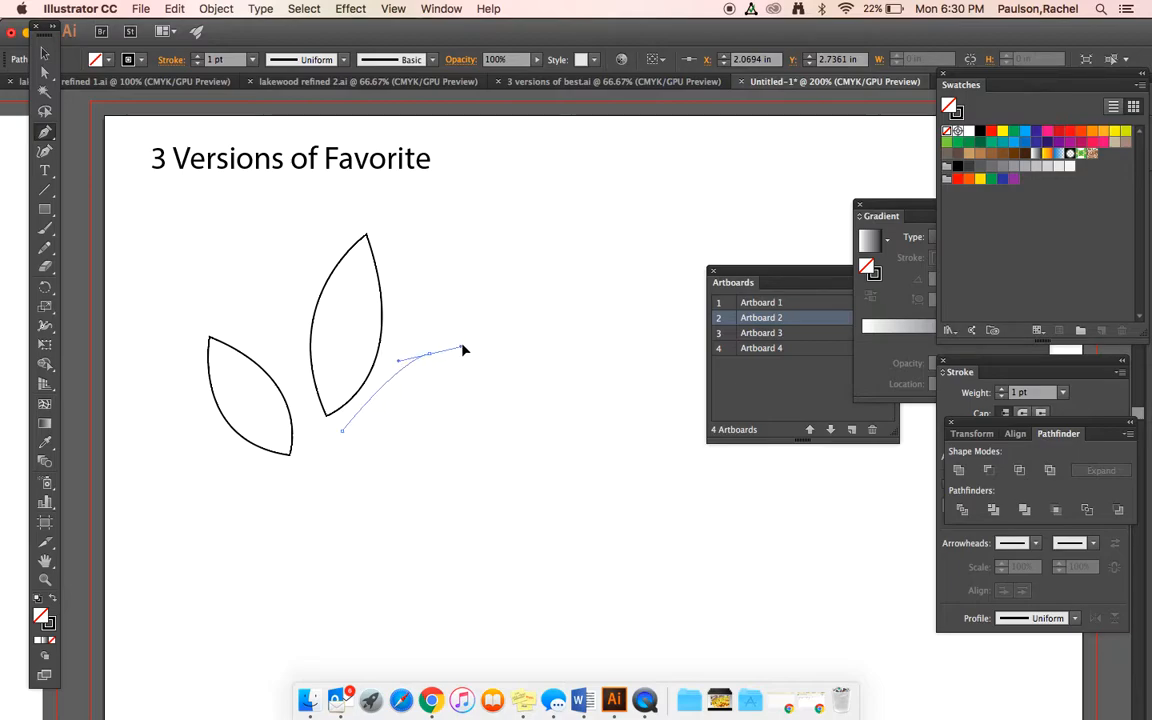
pyautogui.moveTo(460, 350); pyautogui.dragTo(455, 360)
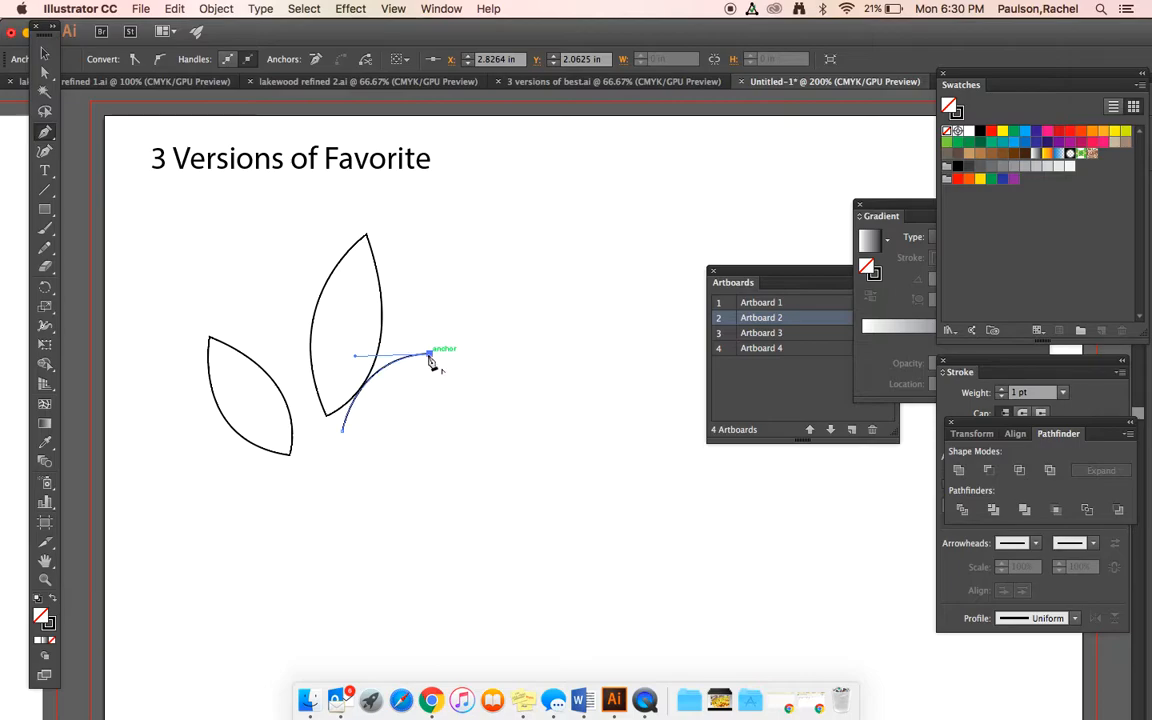
pyautogui.moveTo(430, 358); pyautogui.dragTo(345, 430)
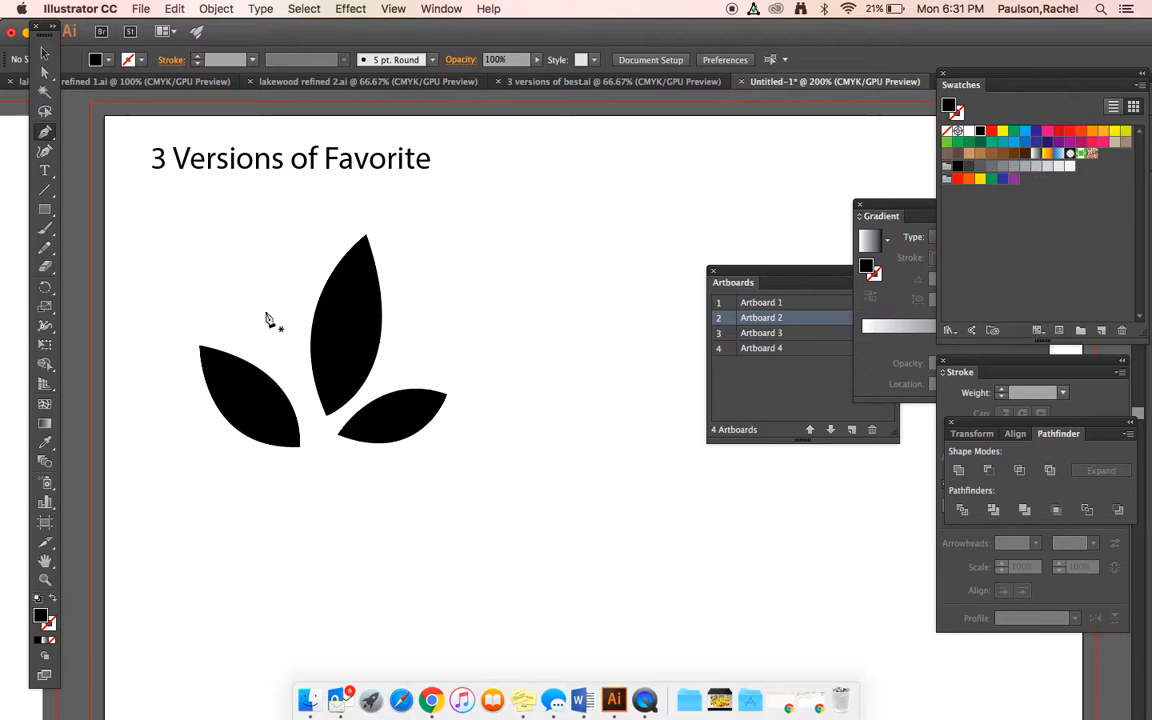
# Draw the tall curved stem outline below the leaves and close it at the base.
pyautogui.moveTo(264, 311); pyautogui.dragTo(324, 548)
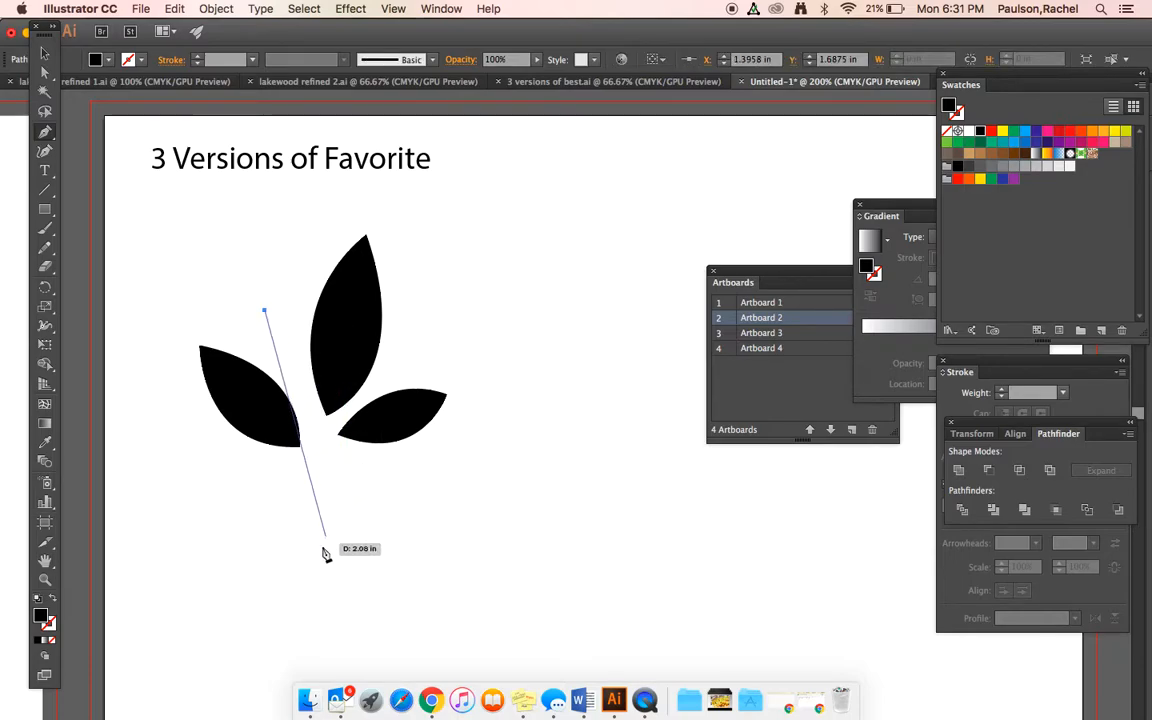
pyautogui.moveTo(323, 548); pyautogui.dragTo(318, 634)
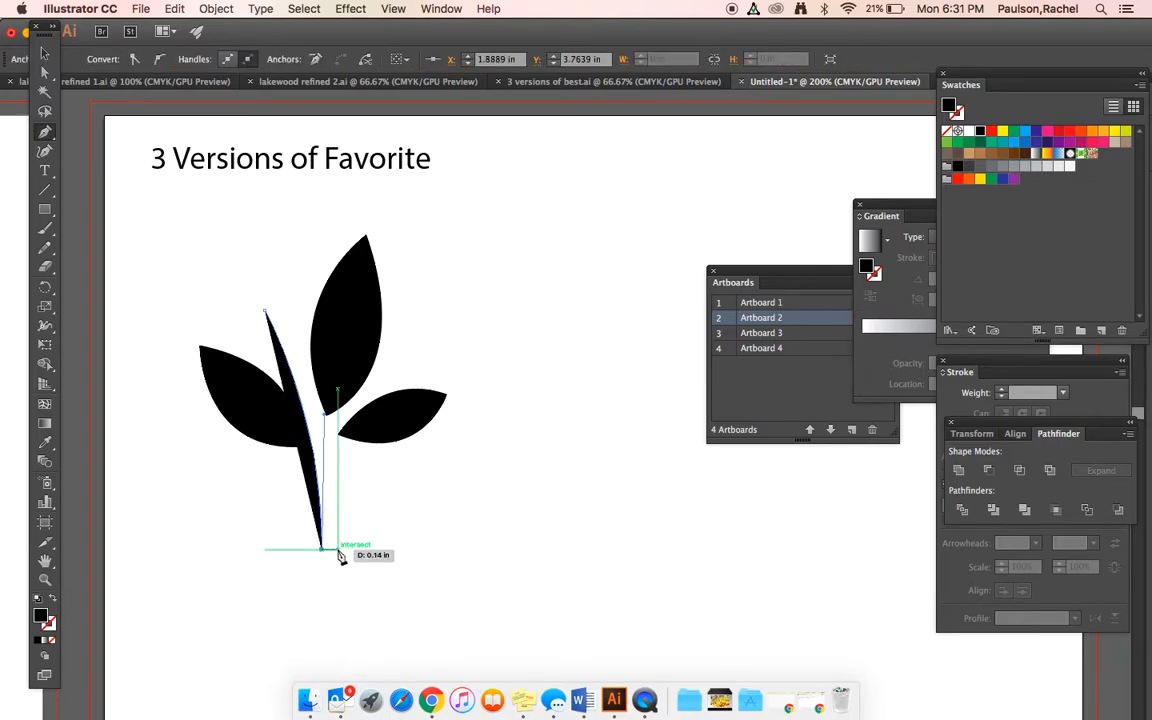
pyautogui.moveTo(340, 555); pyautogui.dragTo(265, 315)
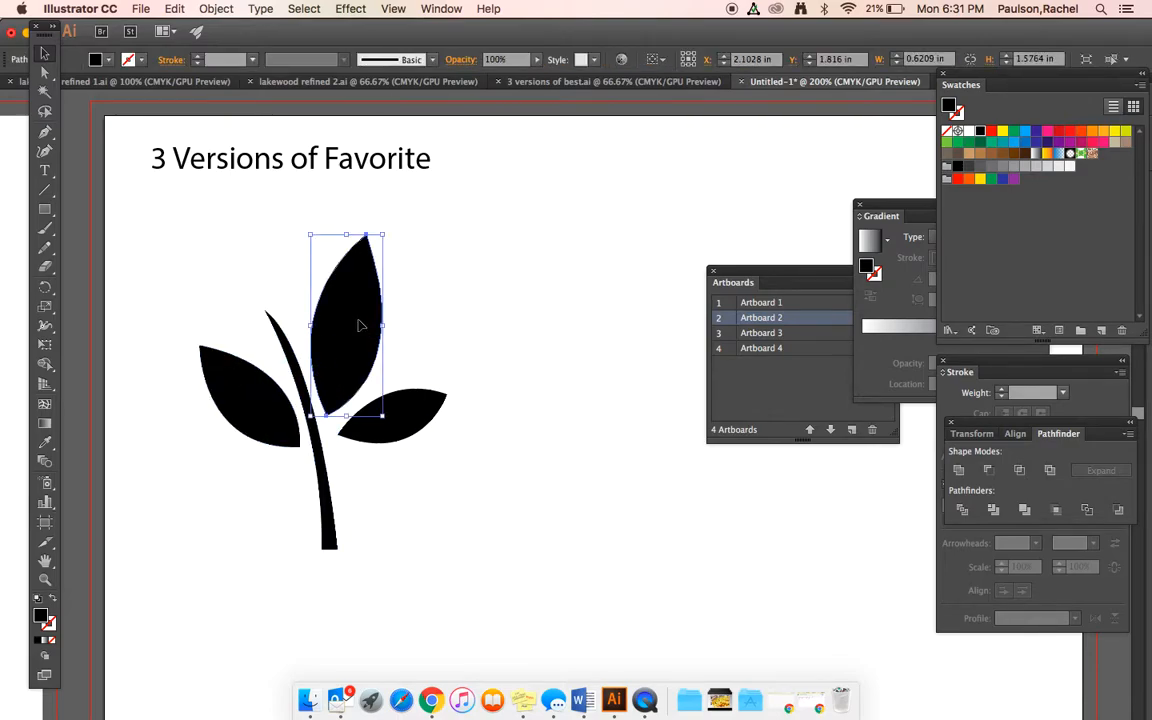
pyautogui.moveTo(182, 319)
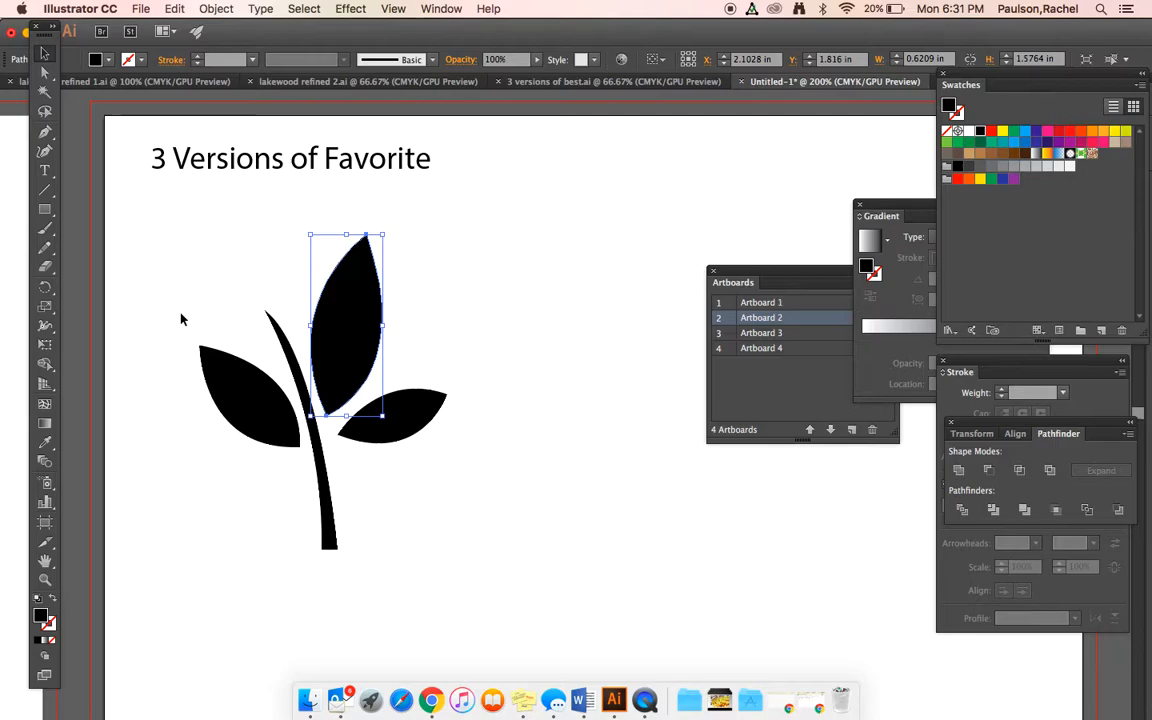
pyautogui.moveTo(335, 336)
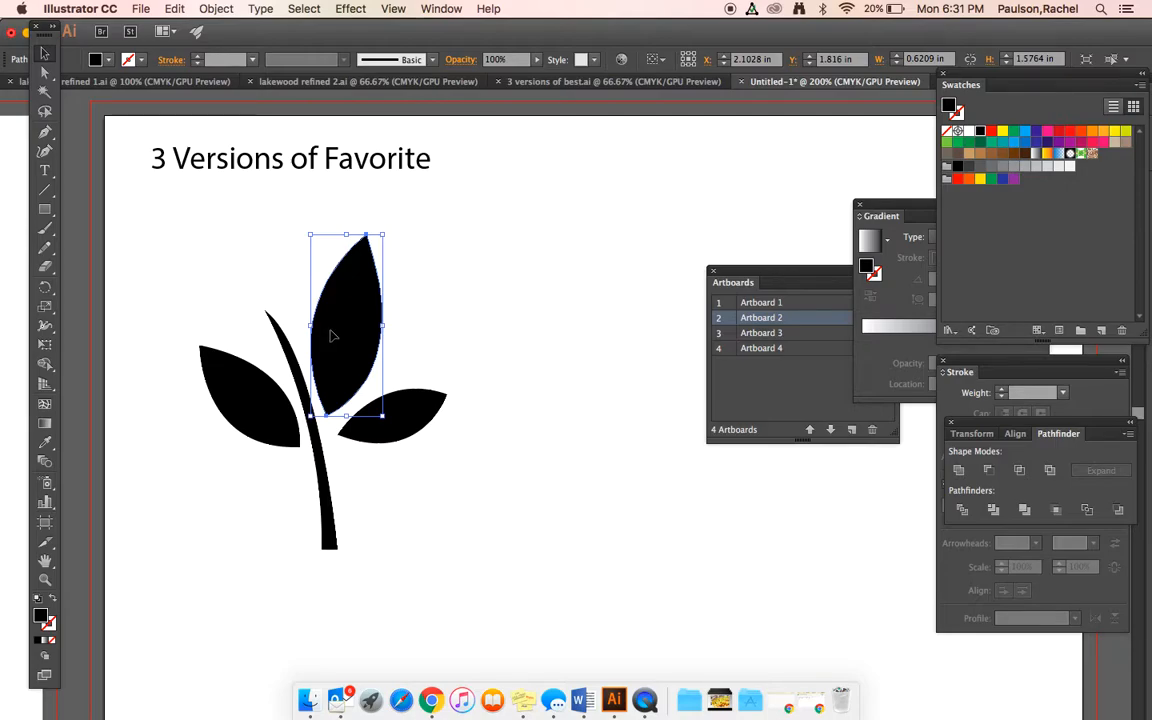
# Copy the tall top leaf, move copies aside, and fit a white leaf inside the left leaf.
pyautogui.moveTo(345, 325); pyautogui.dragTo(565, 435)
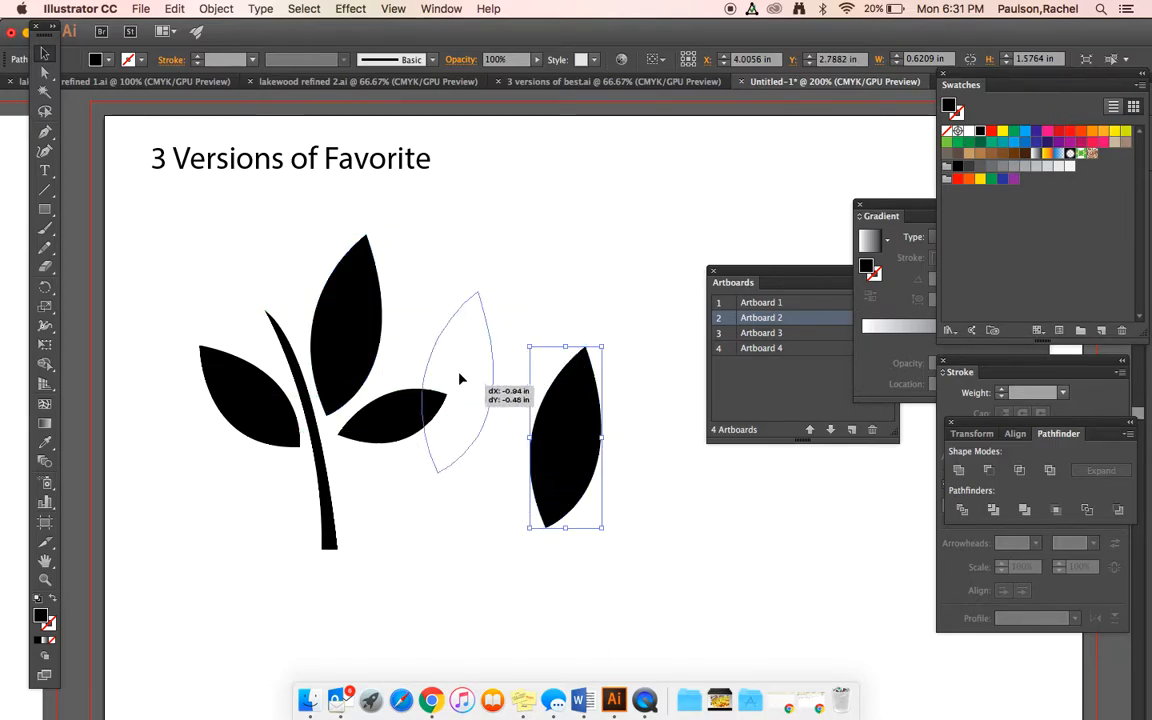
pyautogui.moveTo(565, 438); pyautogui.dragTo(443, 310)
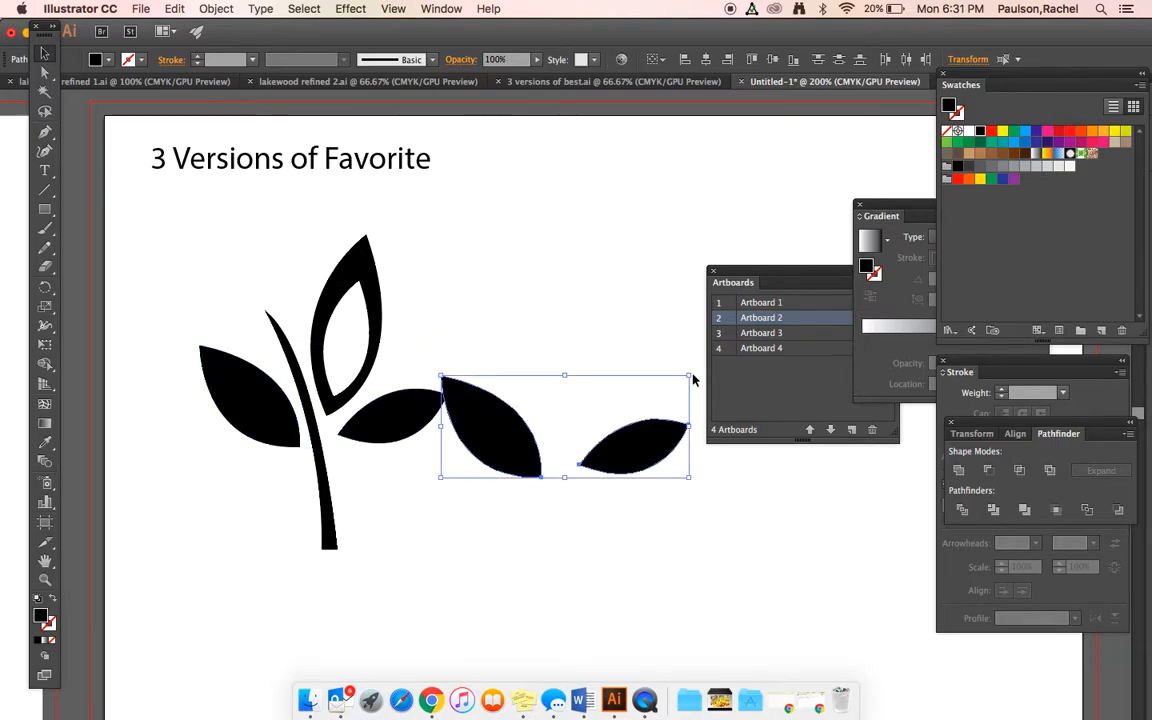
pyautogui.moveTo(688, 375); pyautogui.dragTo(625, 410)
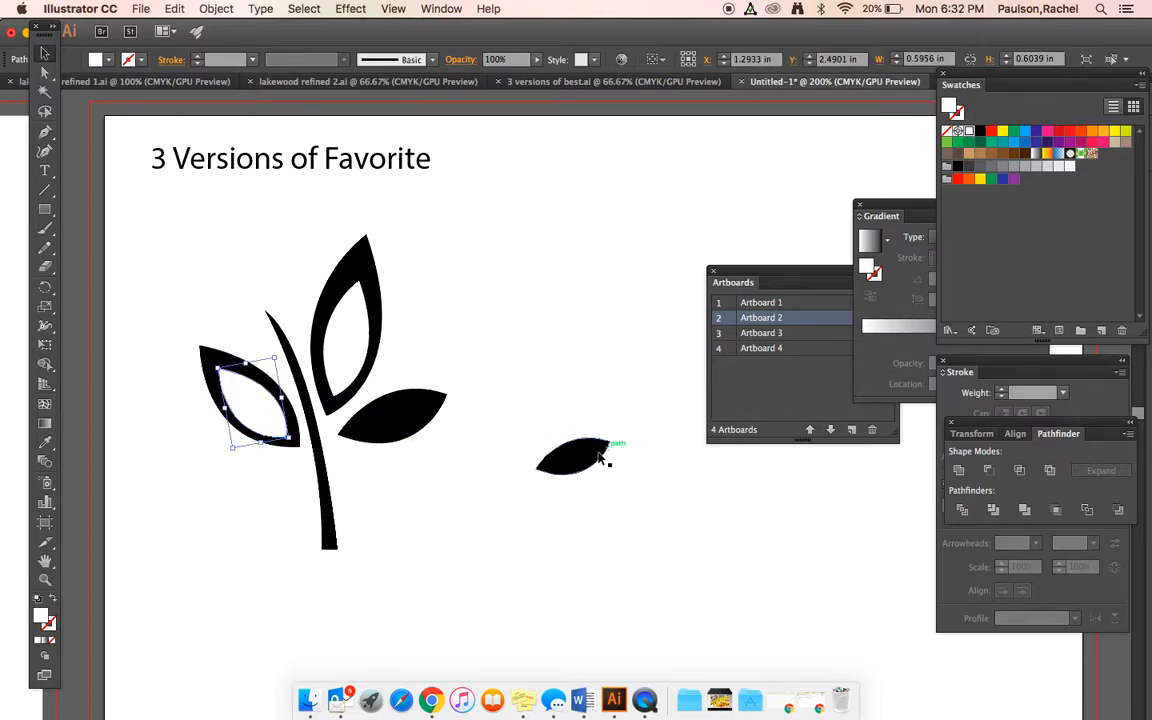
pyautogui.moveTo(575, 457); pyautogui.dragTo(400, 420)
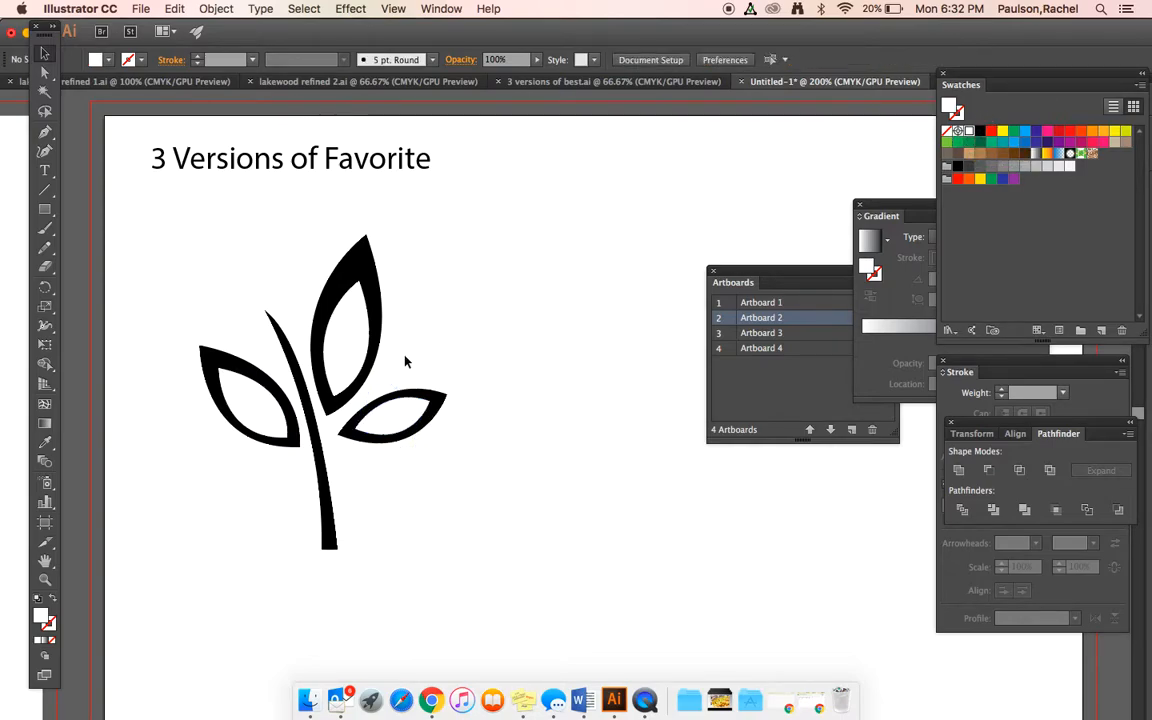
pyautogui.moveTo(394, 360)
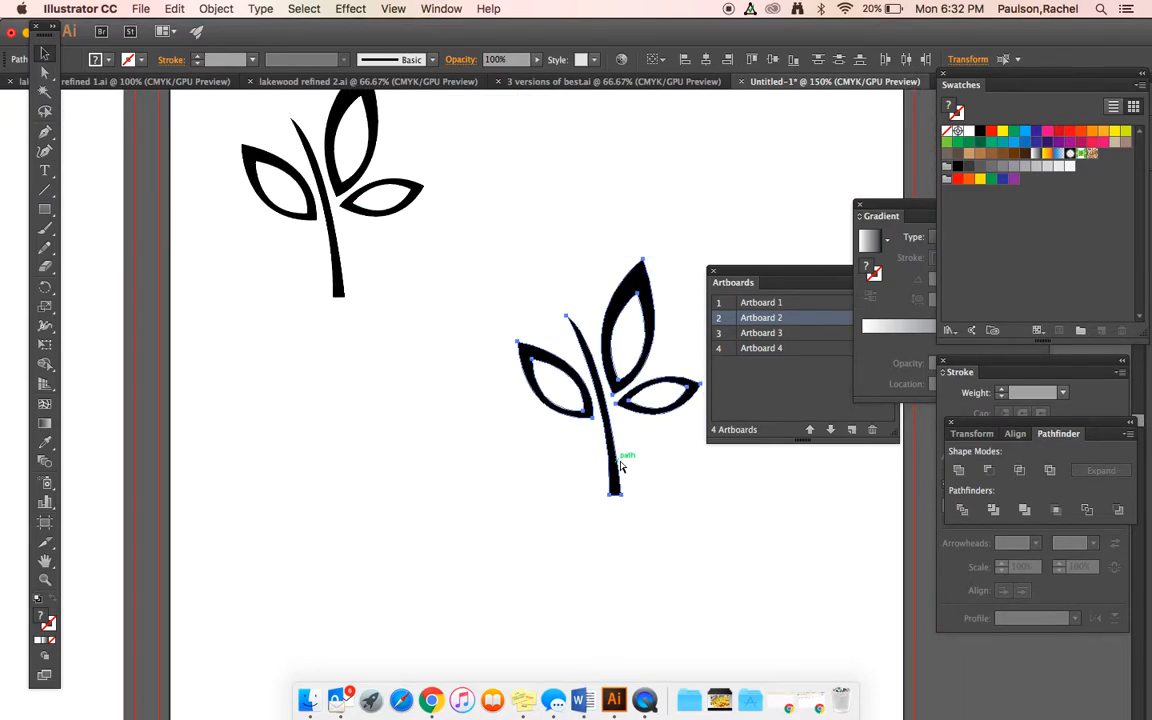
# Duplicate the outlined sprout and place a black circle behind the middle sprout.
pyautogui.moveTo(615, 460); pyautogui.dragTo(355, 515)
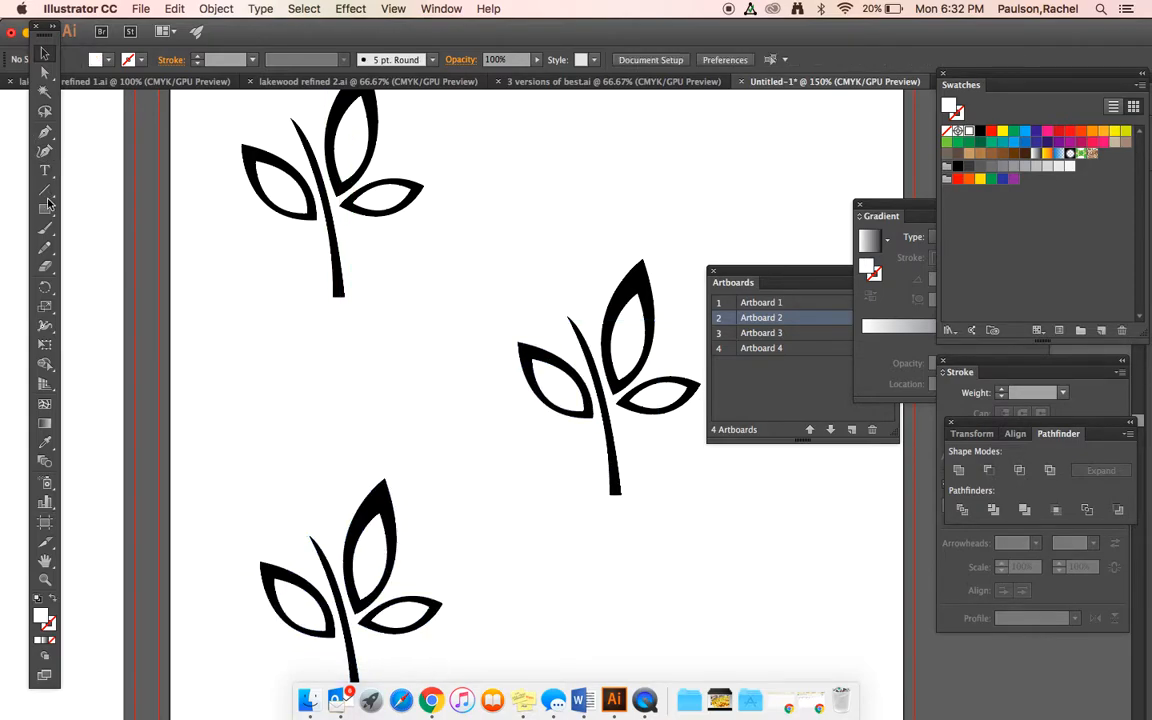
pyautogui.click(44, 209)
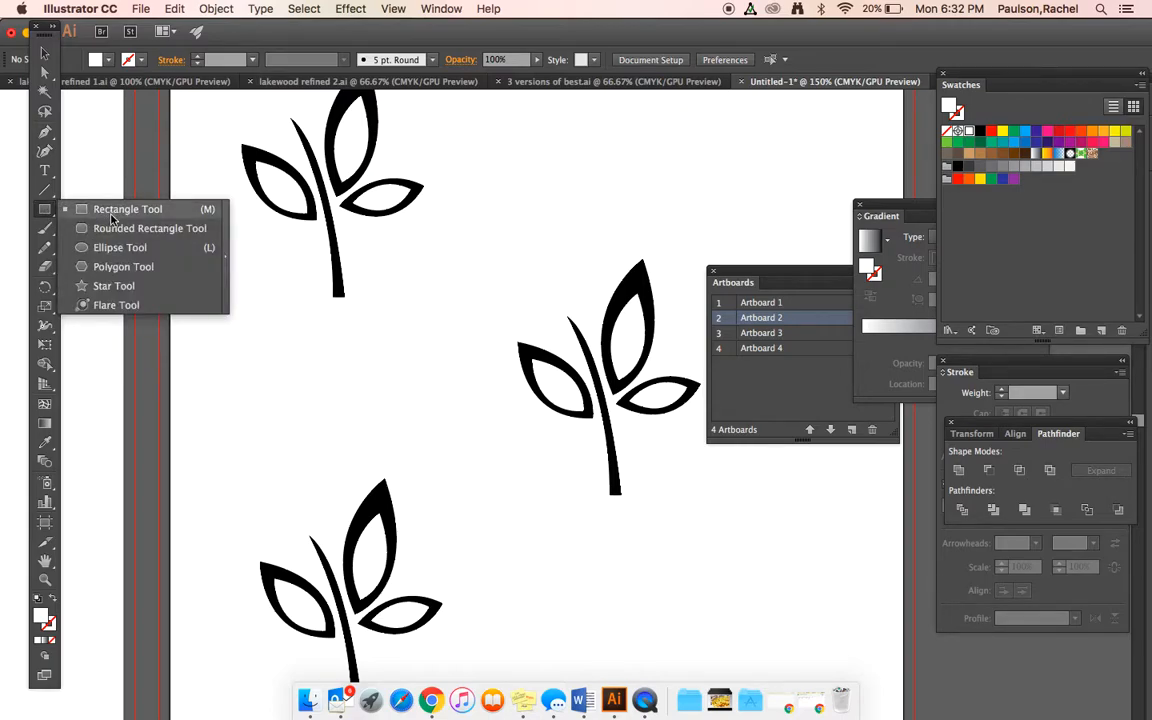
pyautogui.moveTo(110, 247)
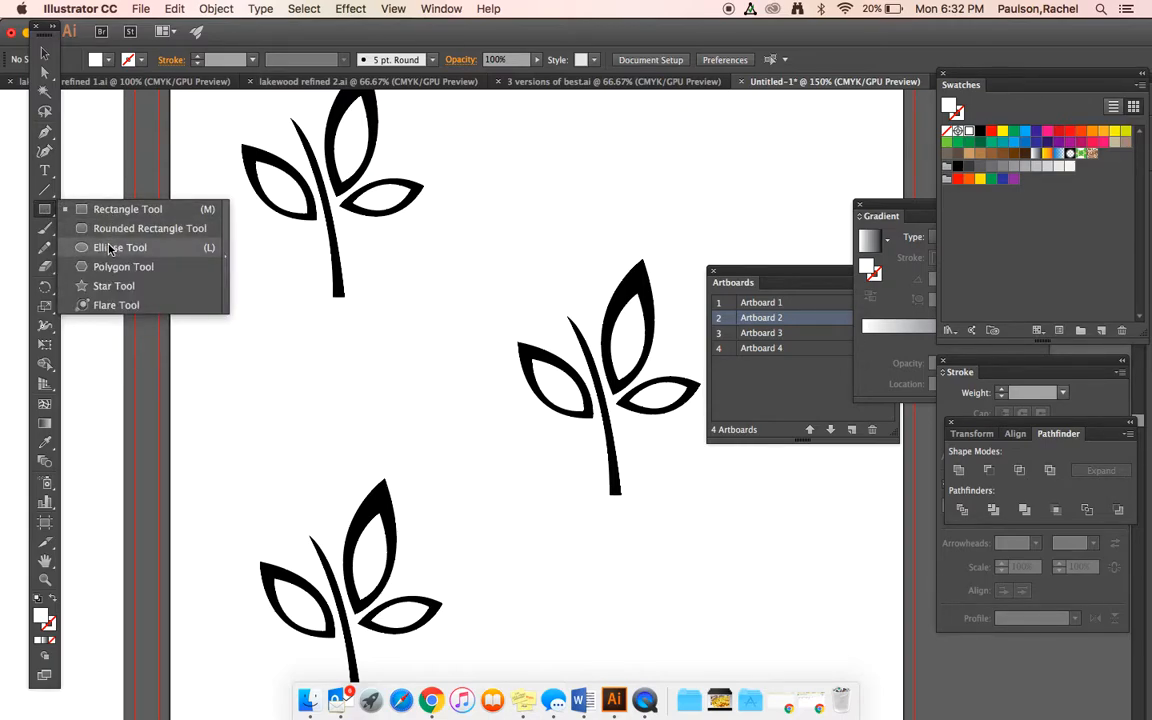
pyautogui.click(124, 247)
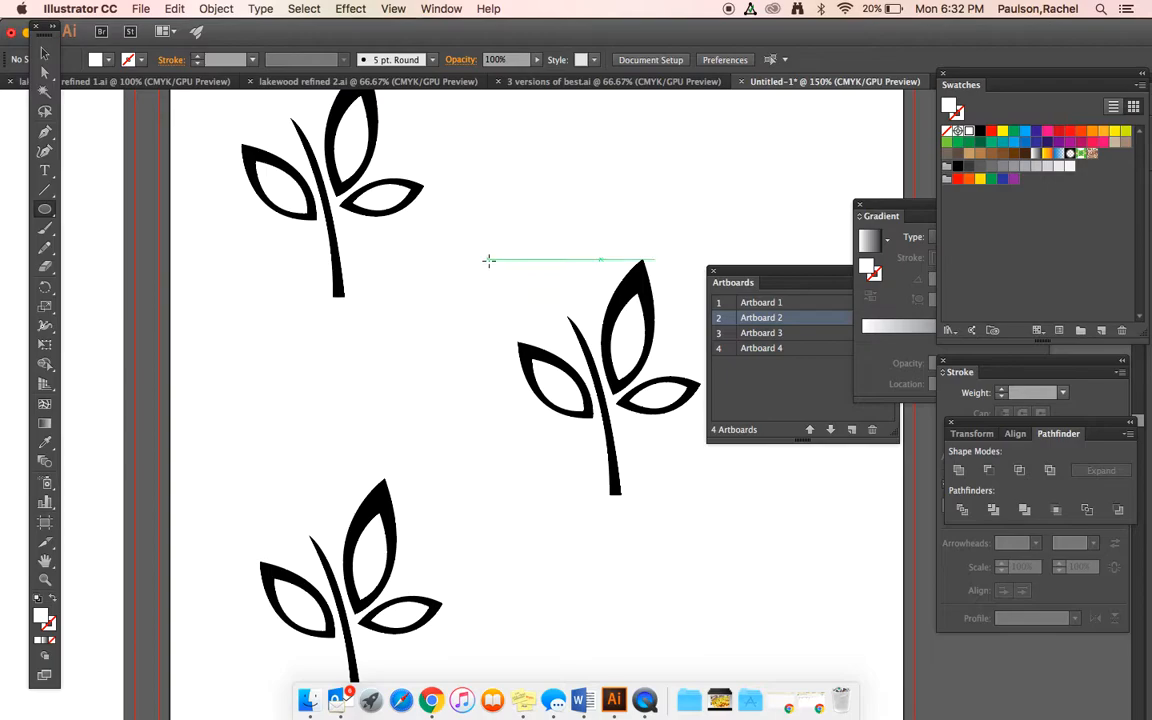
pyautogui.moveTo(490, 260); pyautogui.dragTo(715, 485)
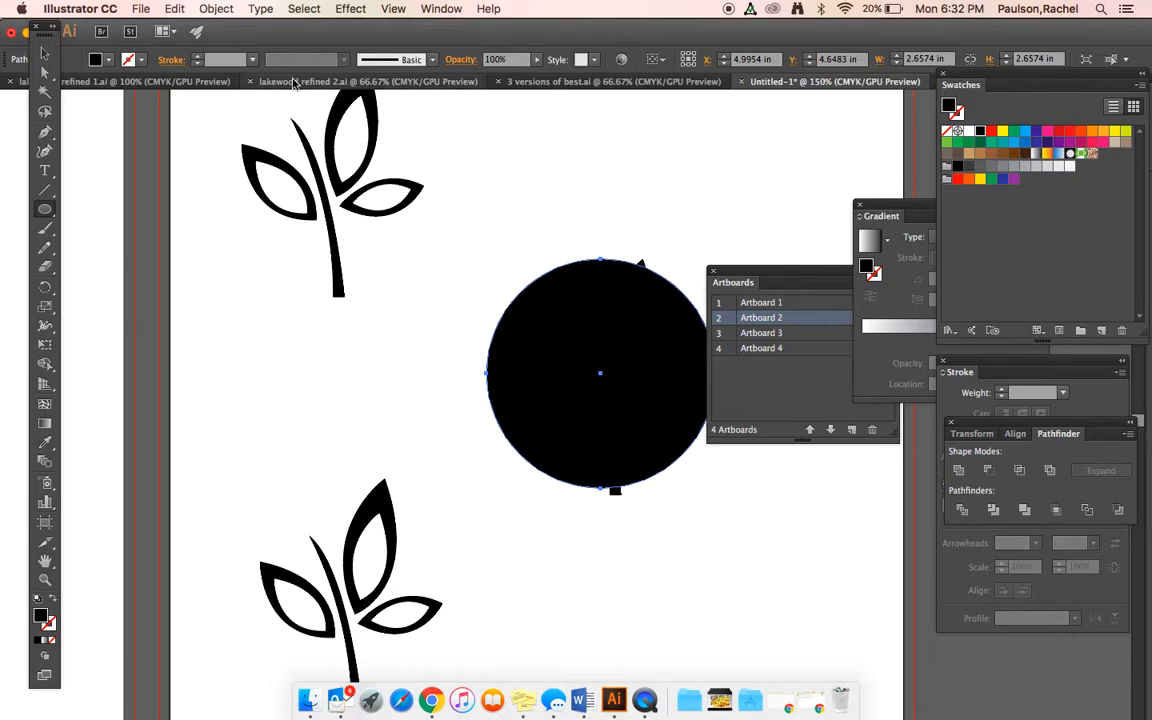
pyautogui.click(215, 9)
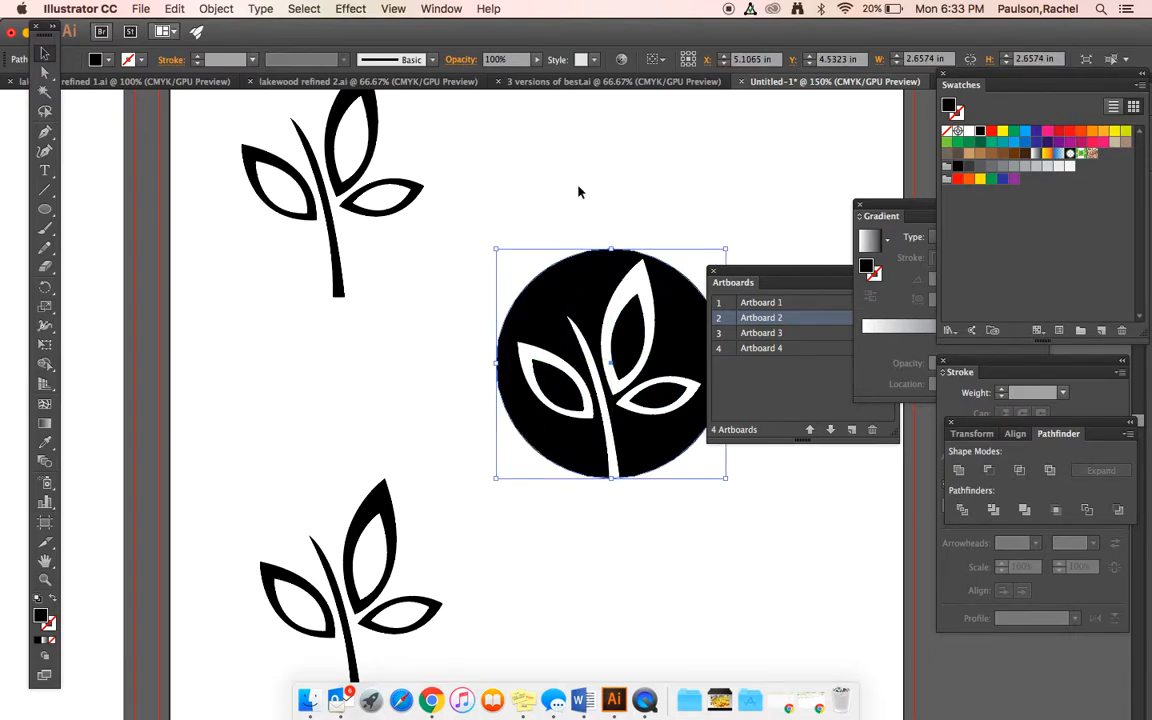
pyautogui.click(577, 194)
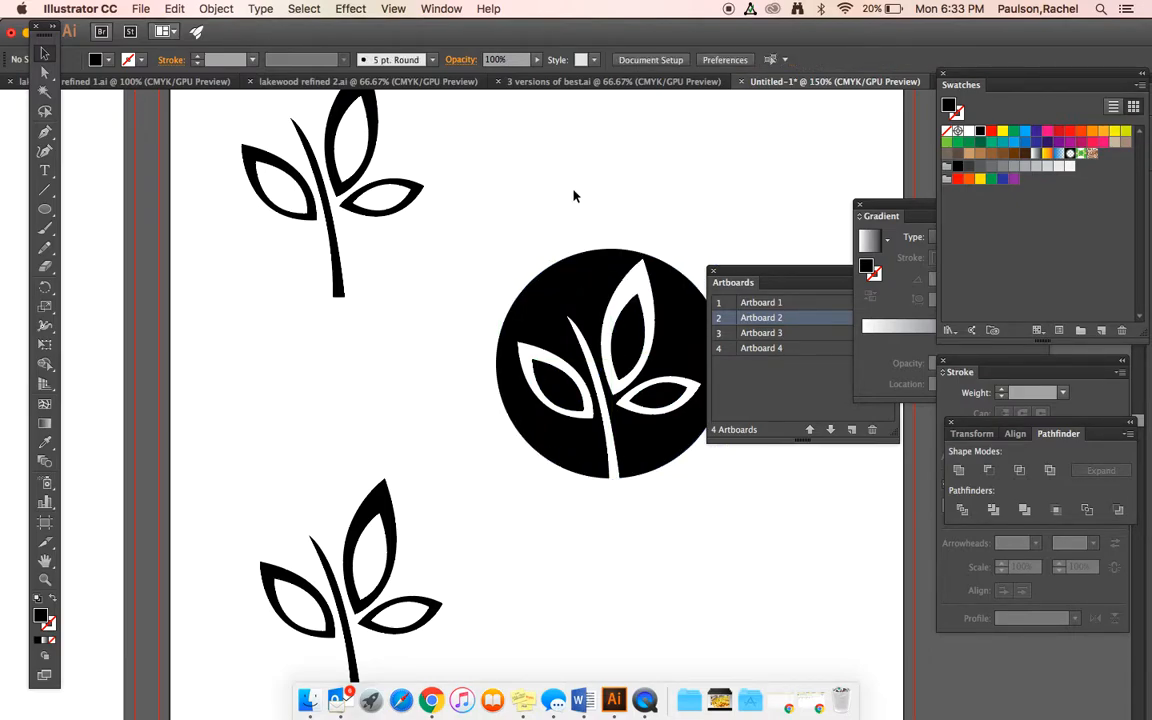
pyautogui.moveTo(108, 94)
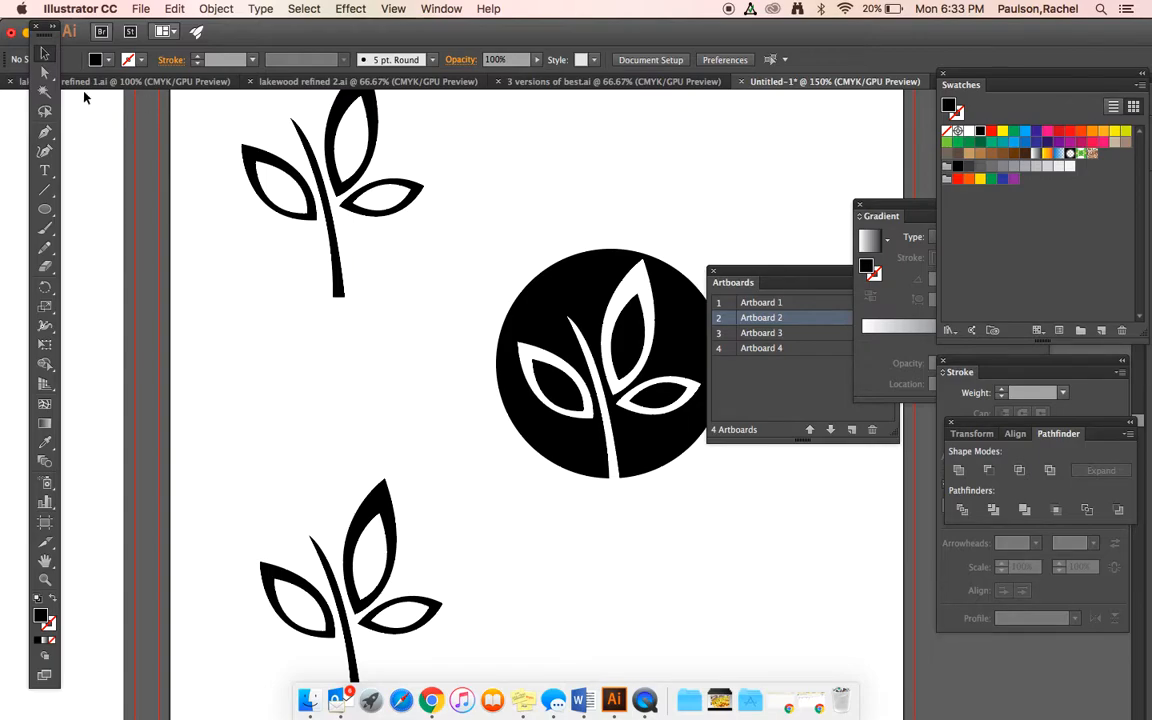
pyautogui.click(44, 211)
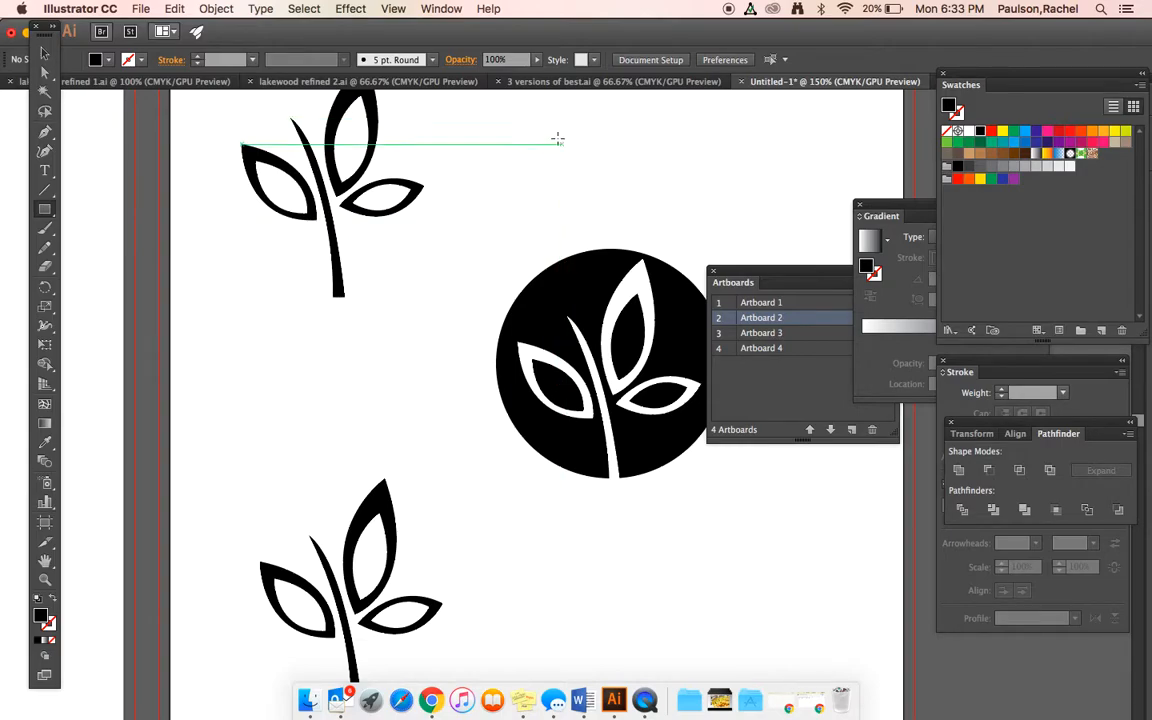
pyautogui.moveTo(555, 137); pyautogui.dragTo(735, 227)
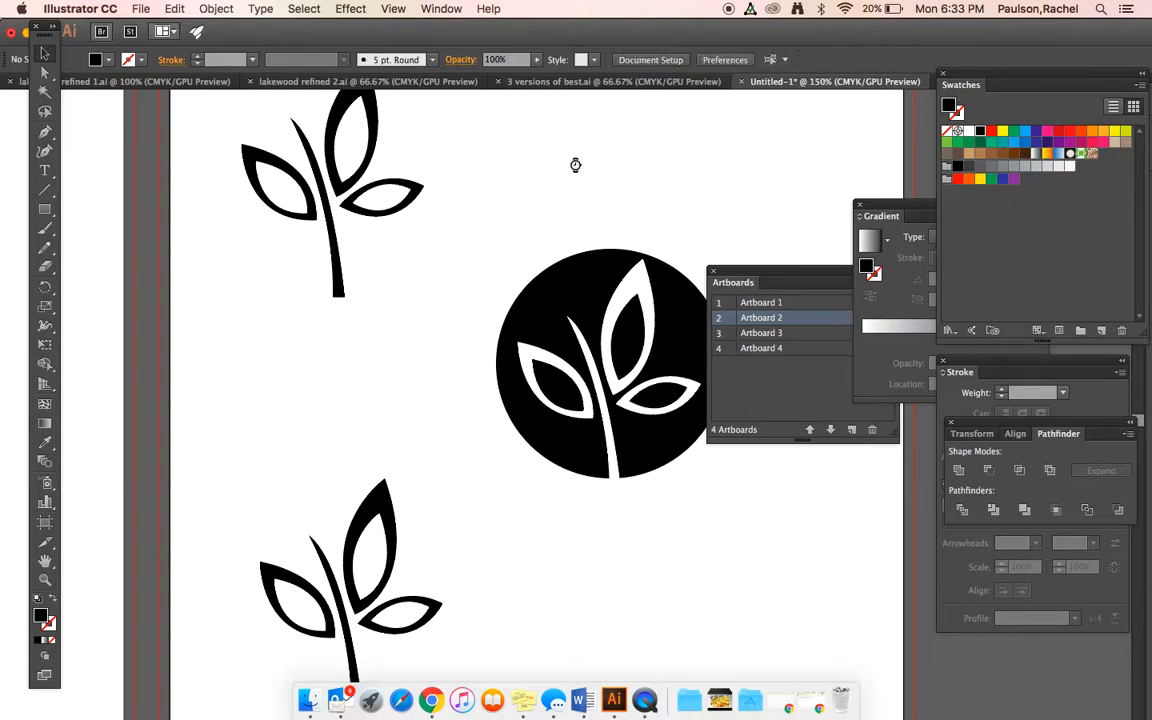
pyautogui.click(44, 209)
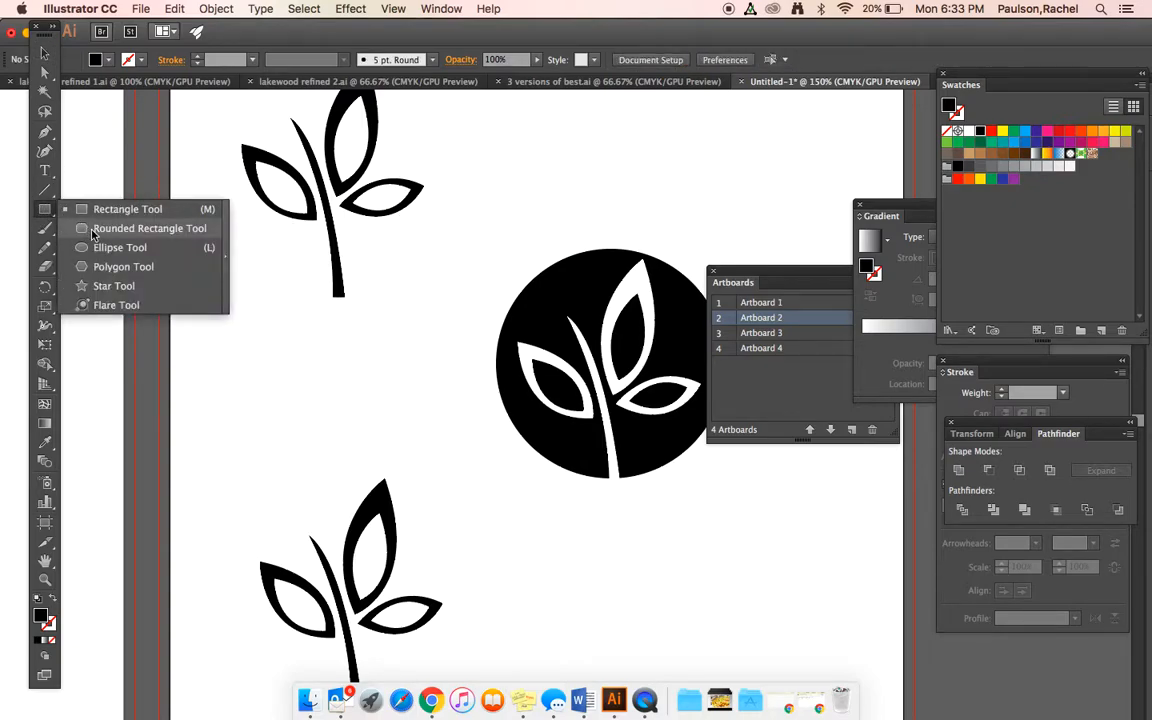
pyautogui.moveTo(600, 130); pyautogui.dragTo(805, 210)
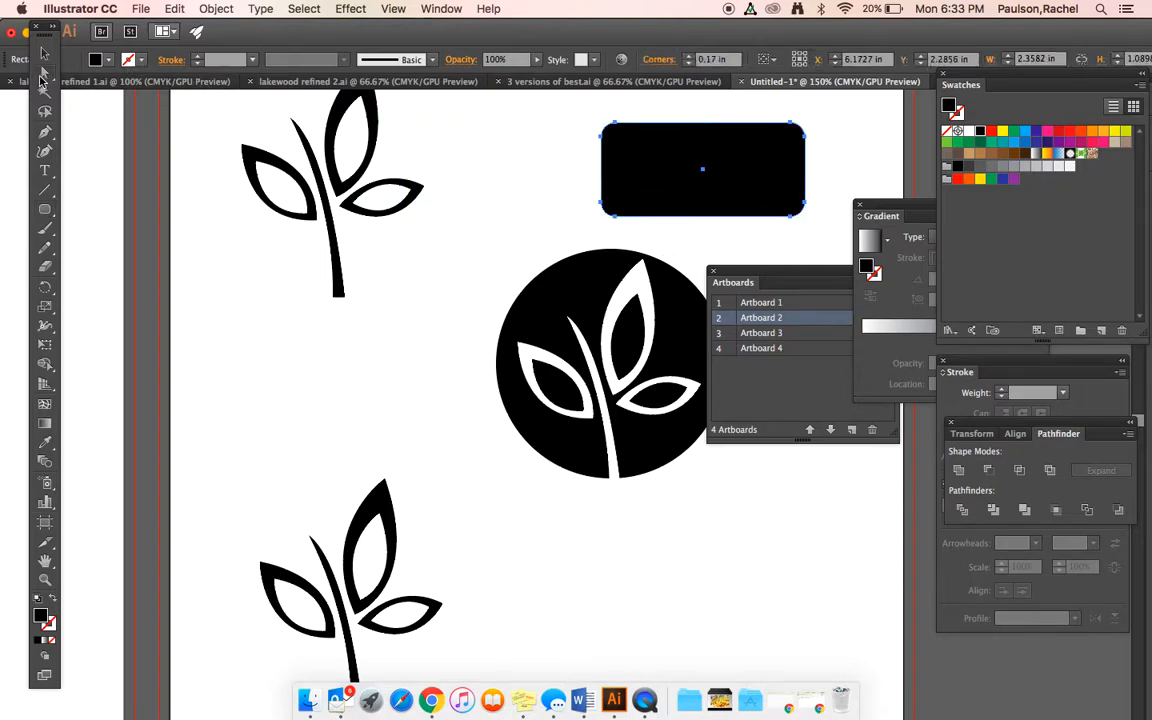
pyautogui.moveTo(715, 124)
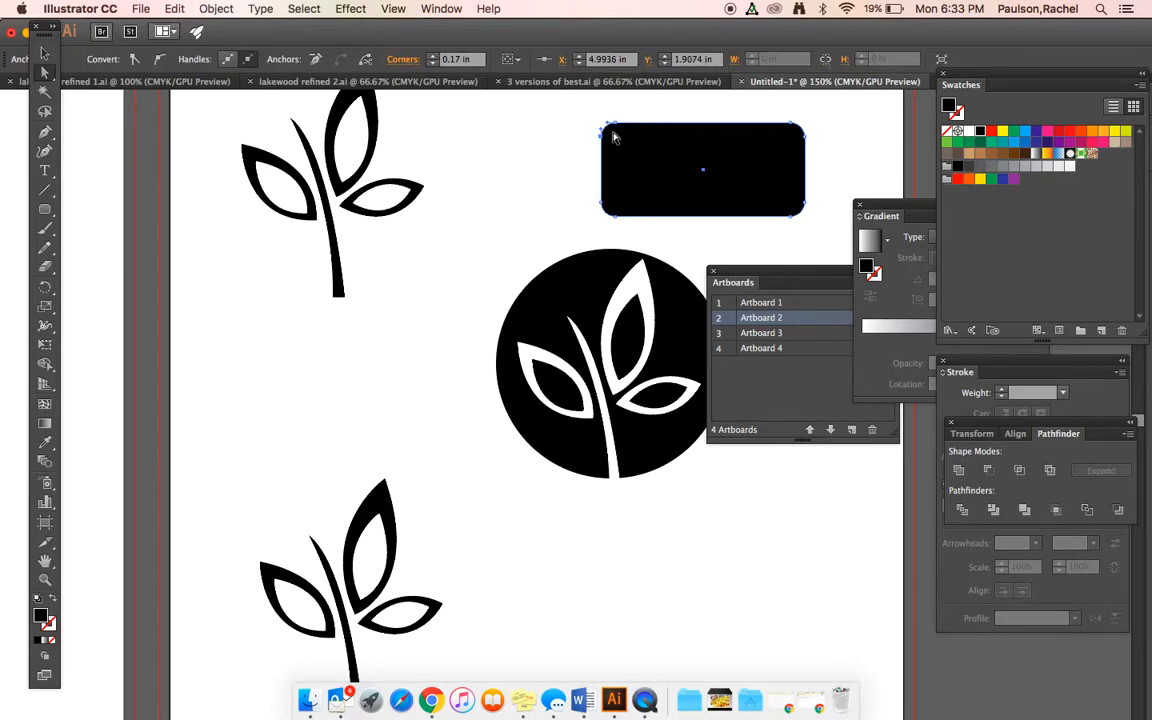
pyautogui.moveTo(607, 145)
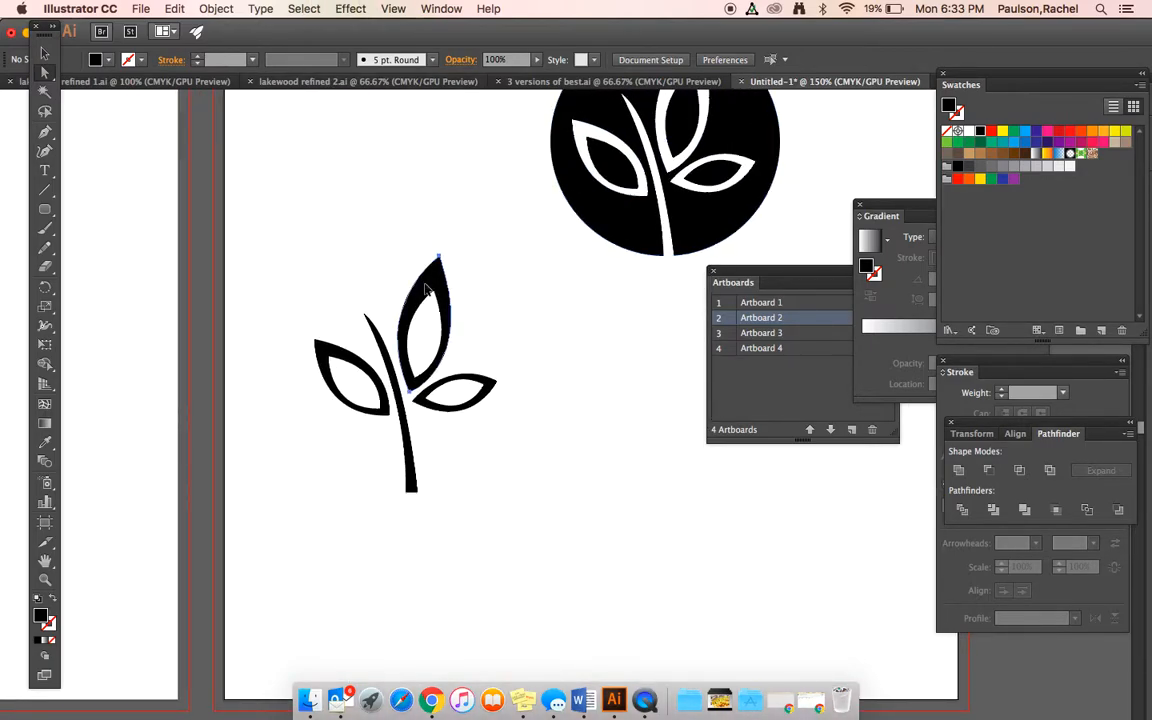
# Copy the bottom sprout's upper leaf aside as an outline, then select its lower right leaf.
pyautogui.click(427, 315)
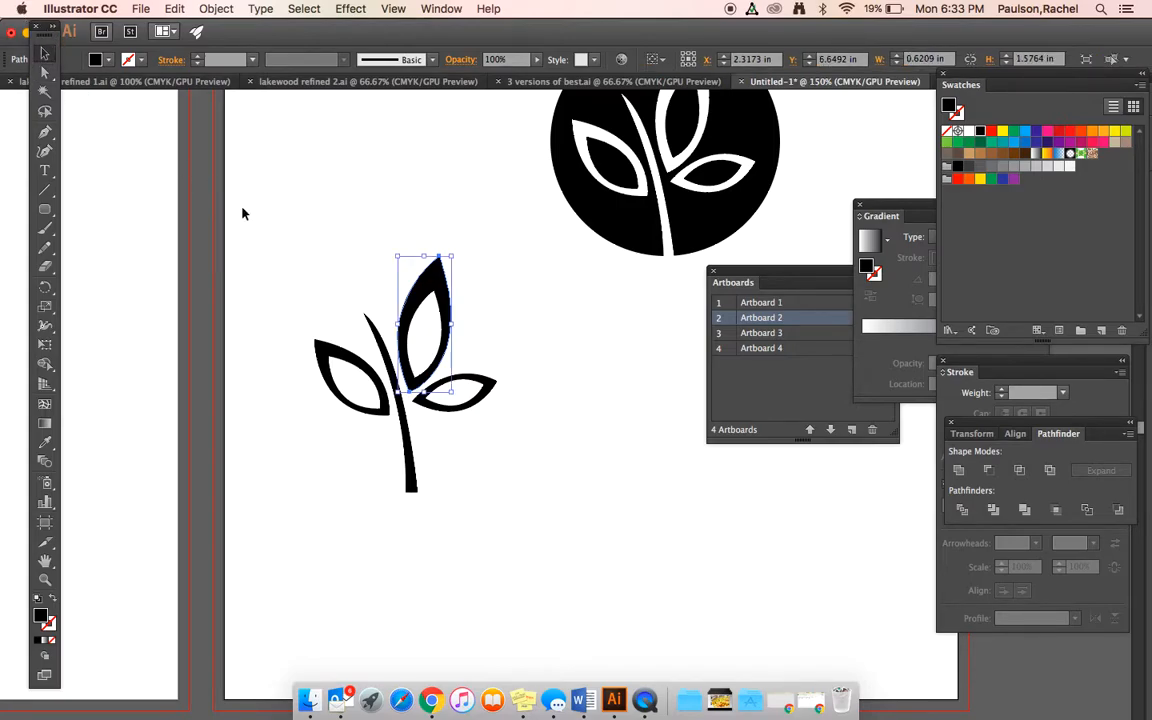
pyautogui.moveTo(424, 310); pyautogui.dragTo(566, 435)
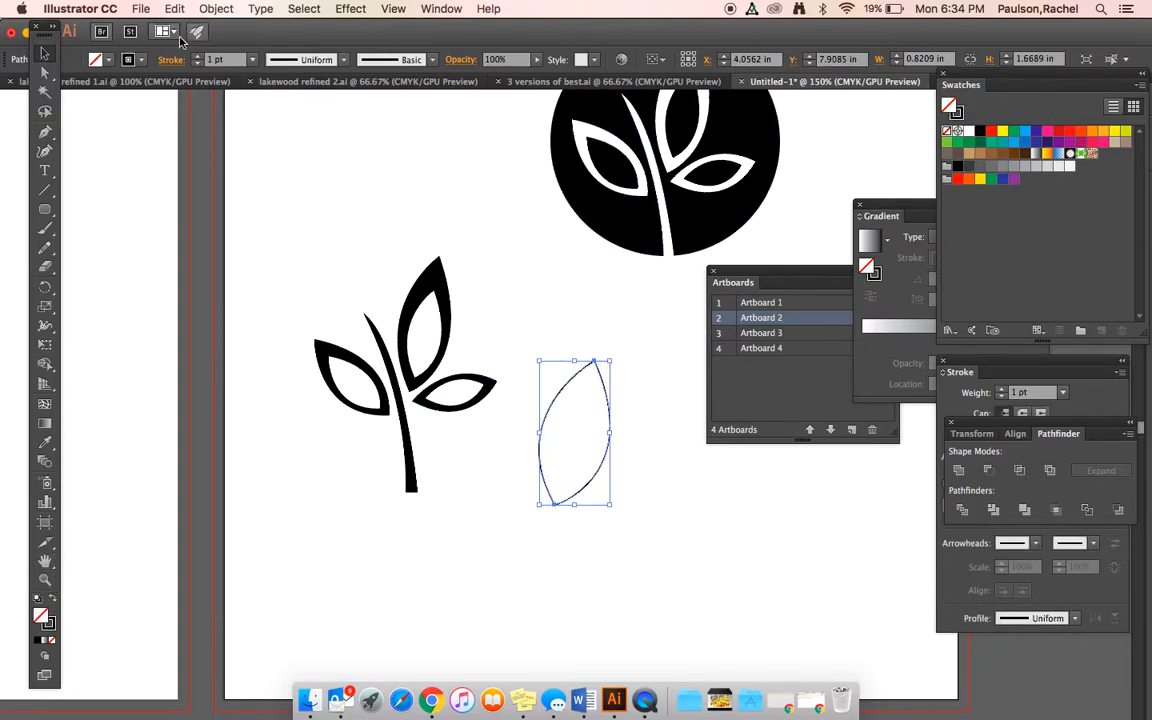
pyautogui.click(222, 58)
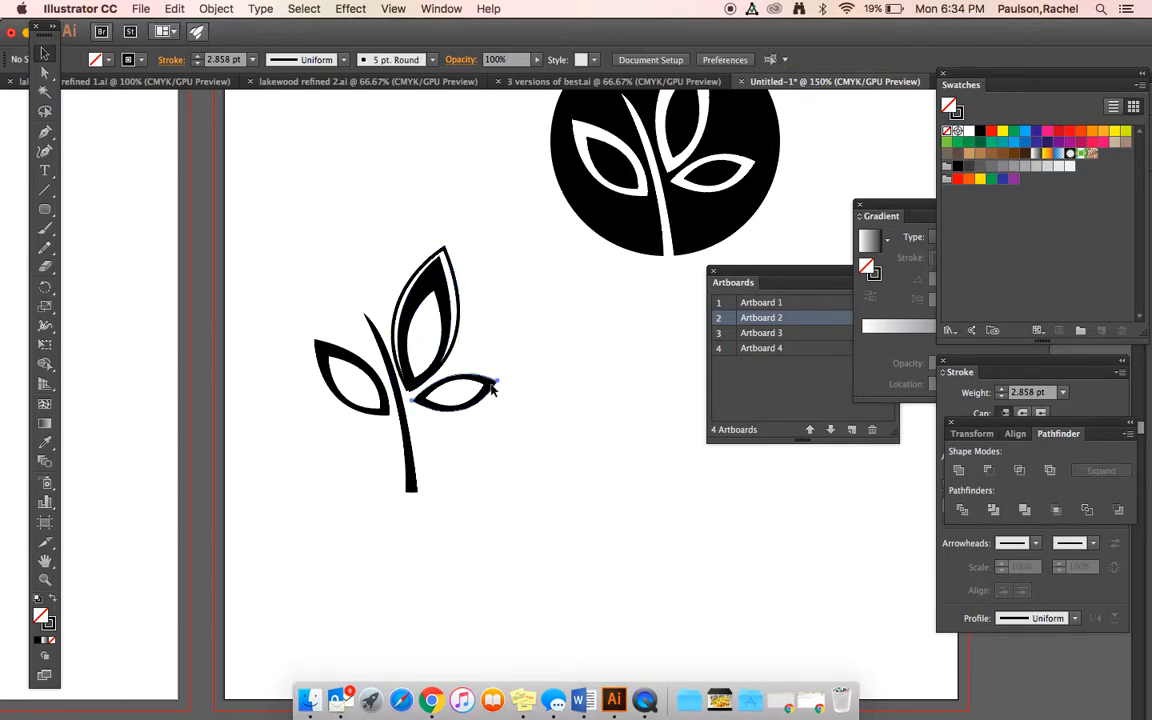
pyautogui.click(460, 385)
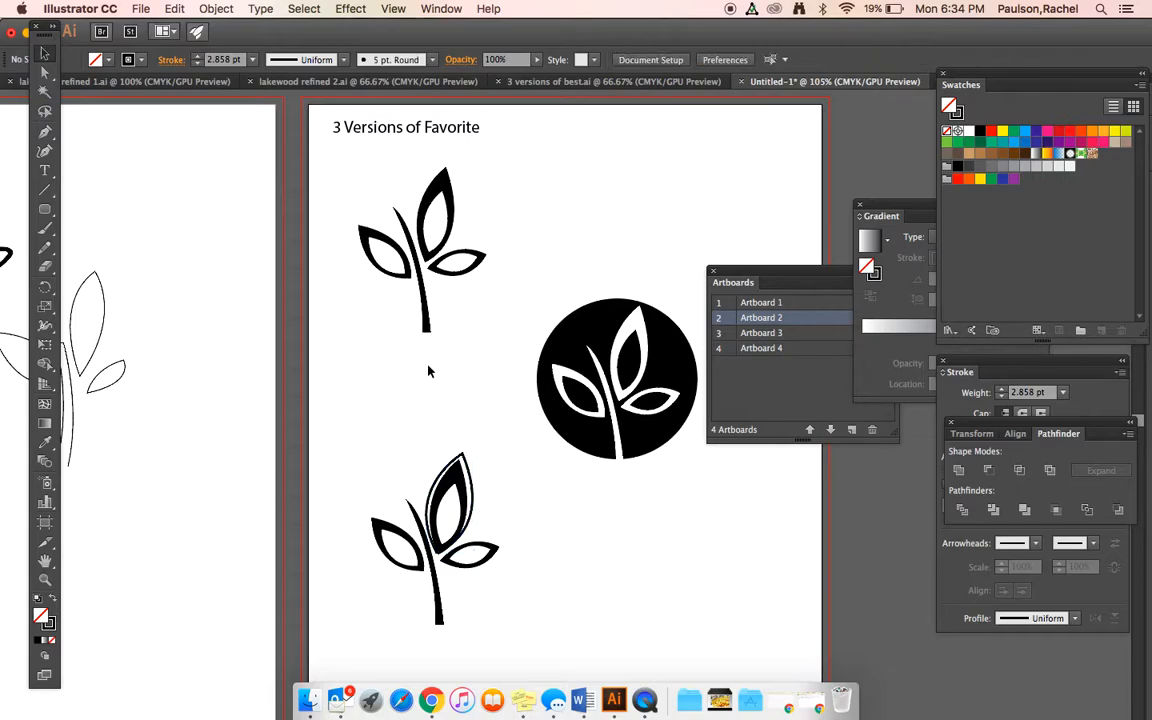
pyautogui.moveTo(387, 317)
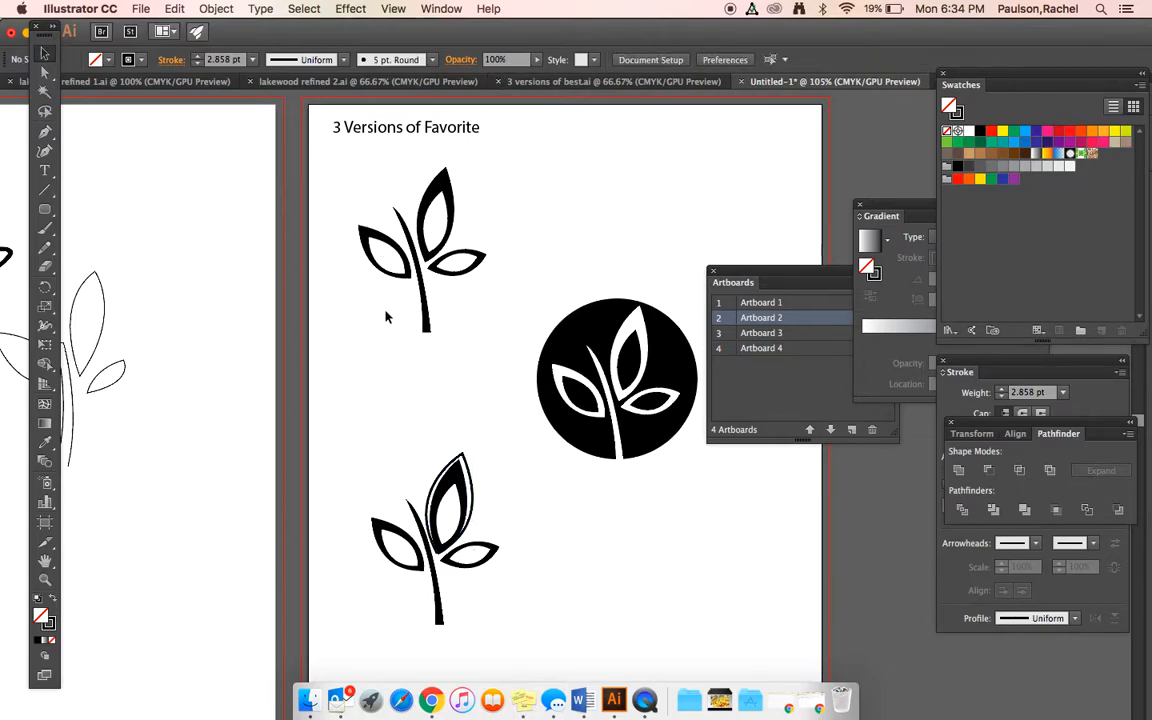